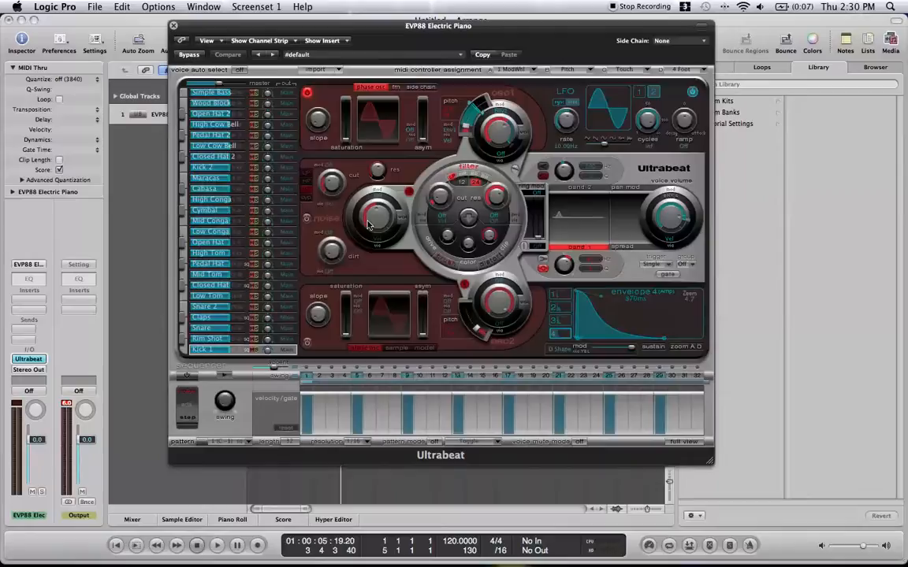
pyautogui.moveTo(350, 322)
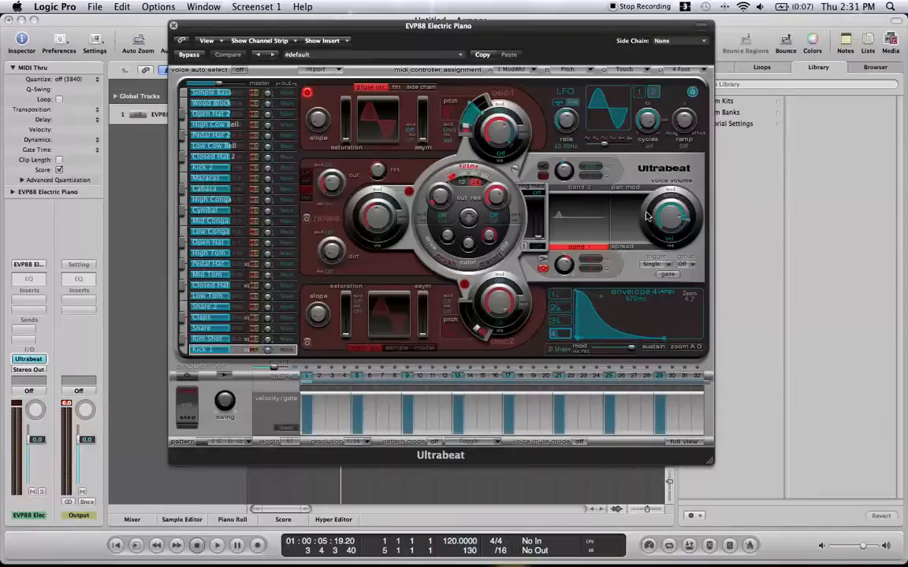
pyautogui.moveTo(622, 203)
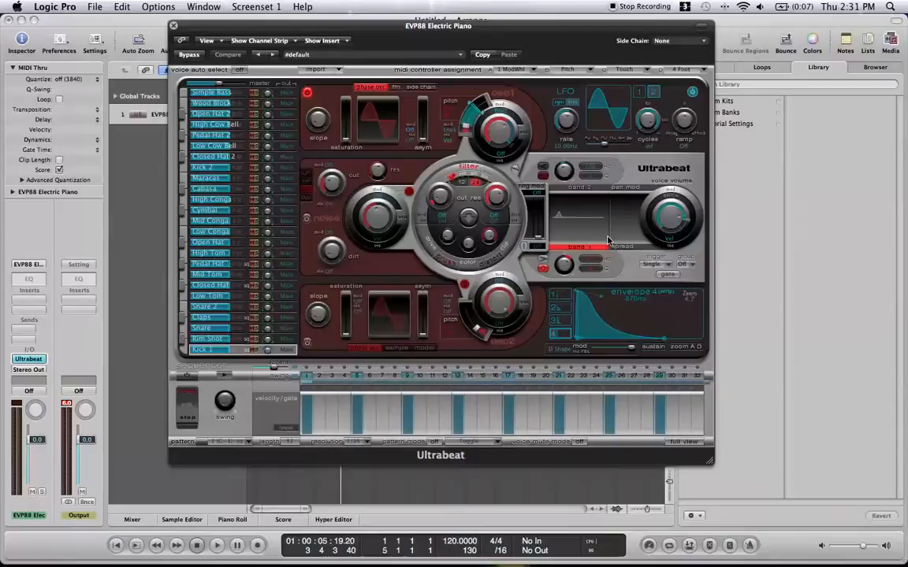
# Move the Ultrabeat plug-in window toward the right side of the screen.
pyautogui.moveTo(438, 26); pyautogui.dragTo(488, 19)
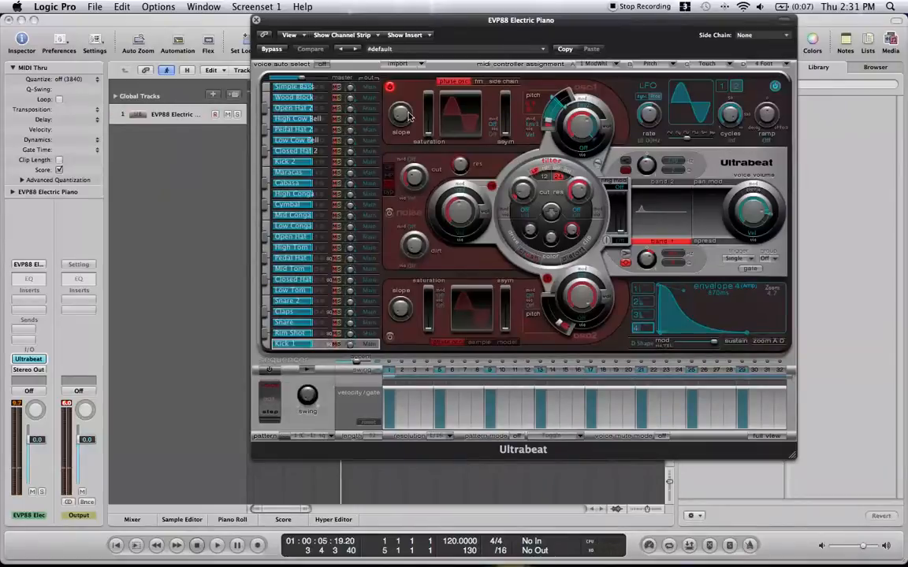
pyautogui.moveTo(450, 119)
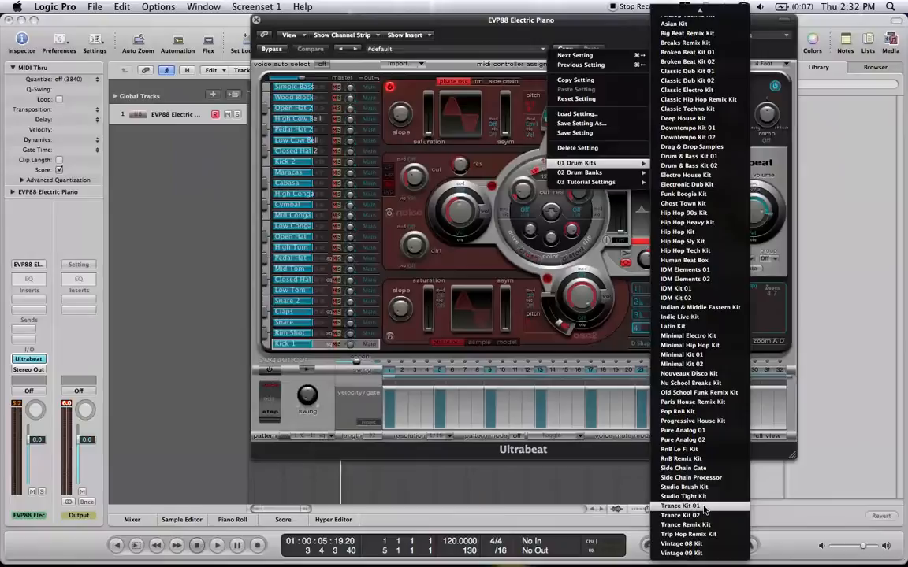
# Load the Trance Kit 01 preset from 01 Drum Kits into Ultrabeat.
pyautogui.click(681, 505)
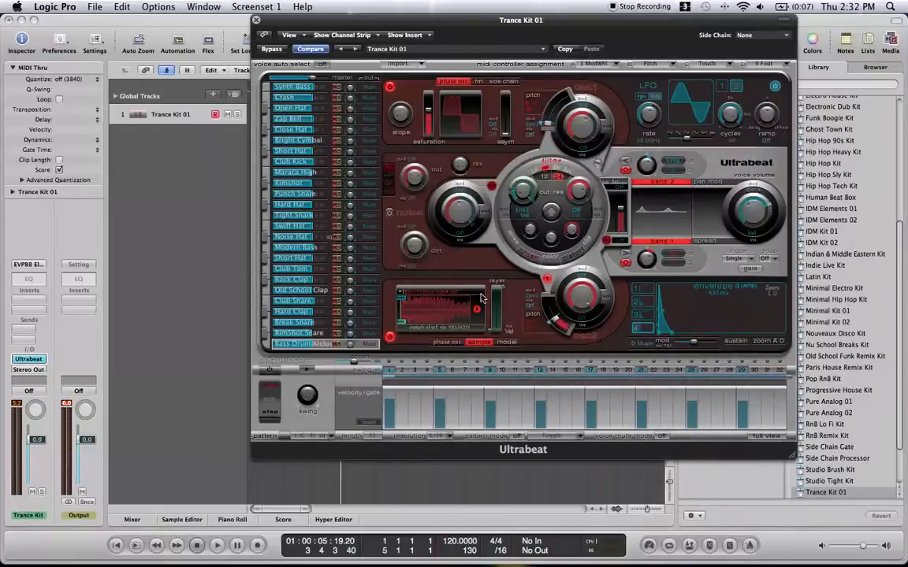
pyautogui.moveTo(409, 156)
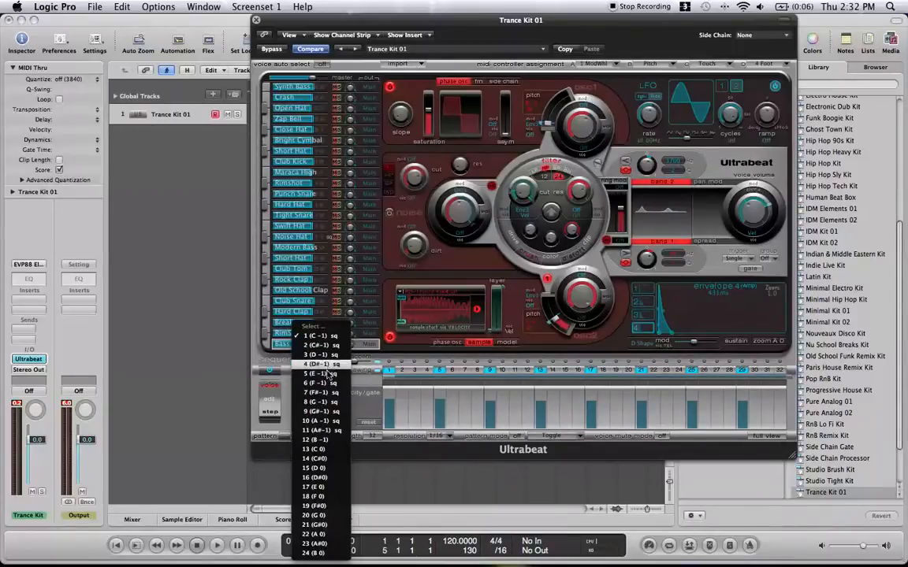
# Select another pattern number from the 1–24 list in Ultrabeat's step sequencer.
pyautogui.click(318, 334)
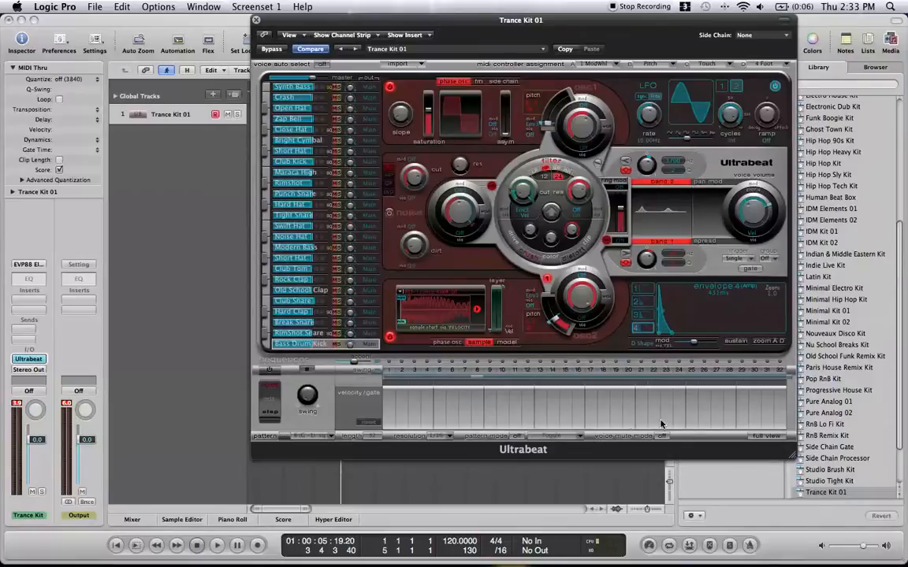
pyautogui.moveTo(609, 429)
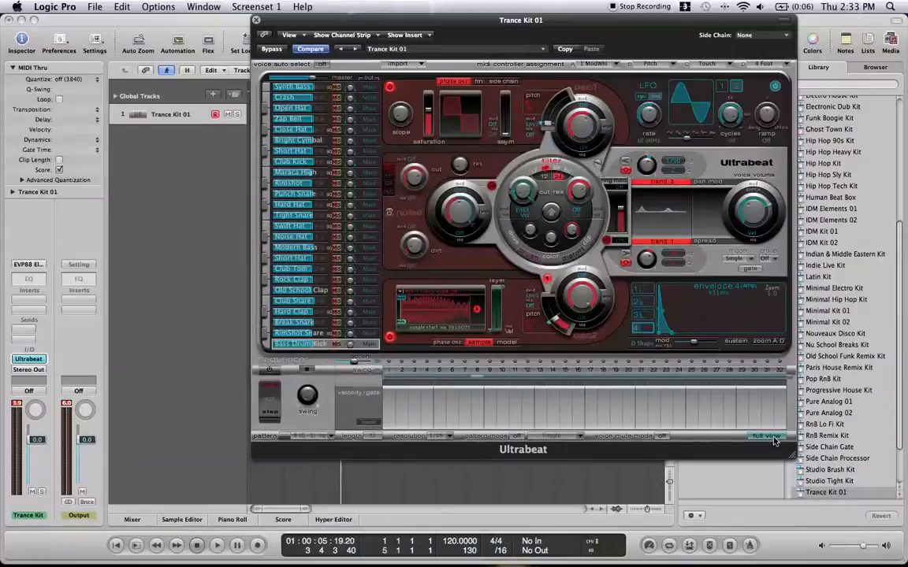
# View the step grid for all Trance Kit 01 voices, then return to the synth view.
pyautogui.click(766, 435)
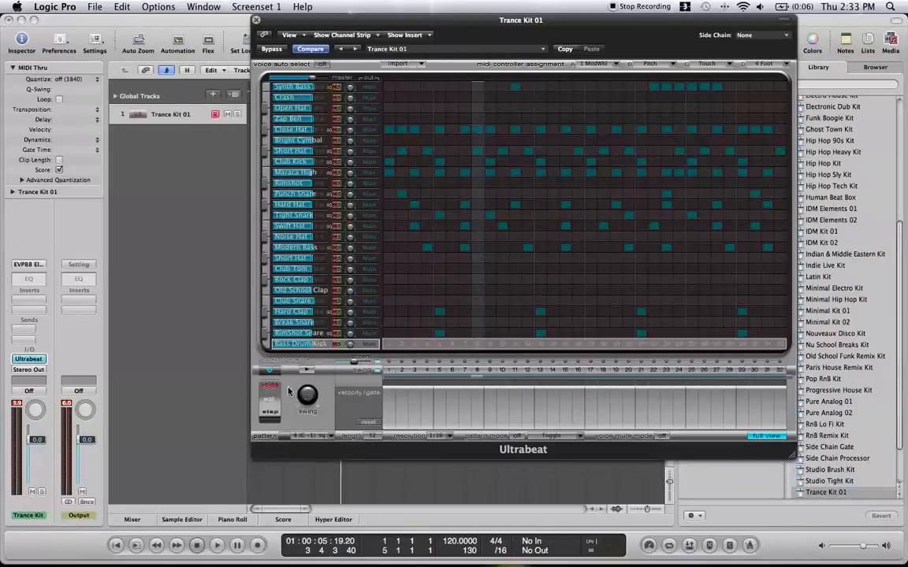
pyautogui.moveTo(309, 375)
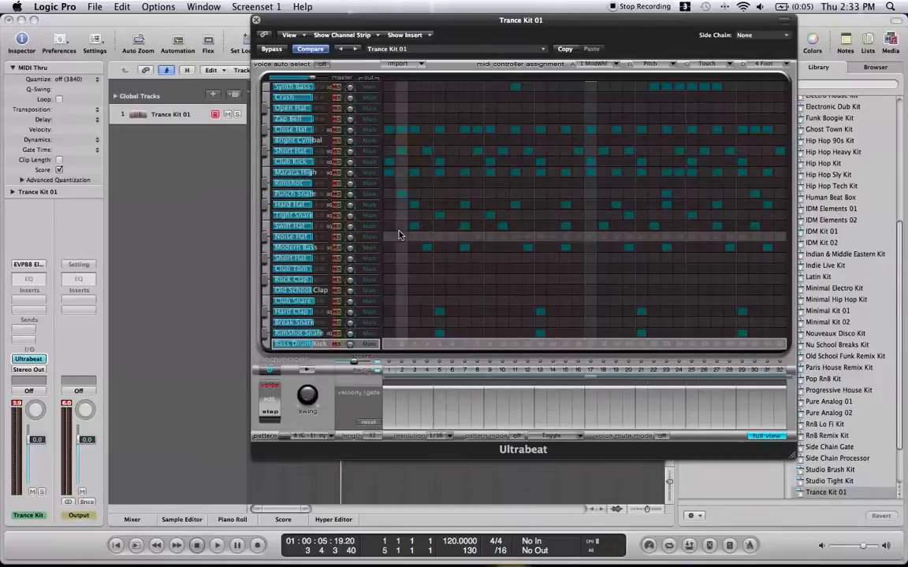
pyautogui.click(292, 227)
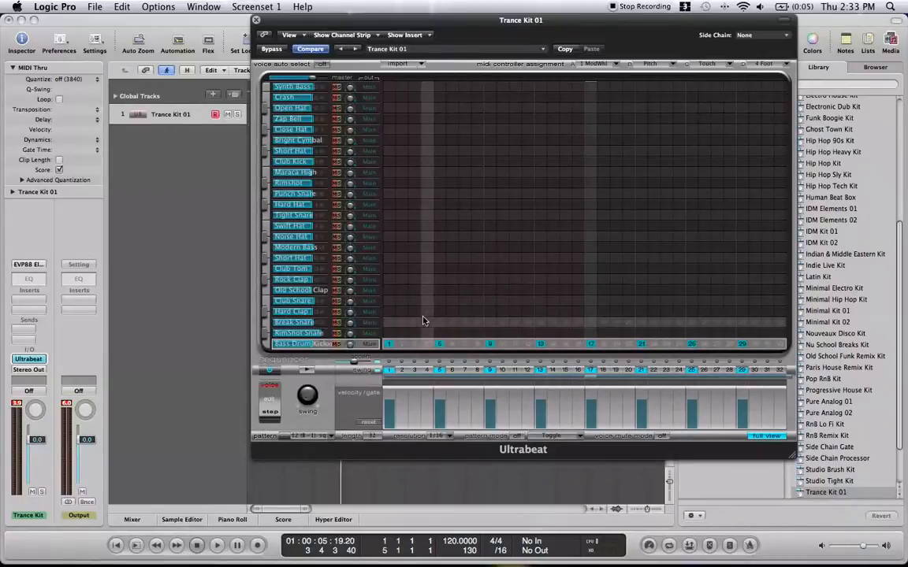
pyautogui.click(292, 312)
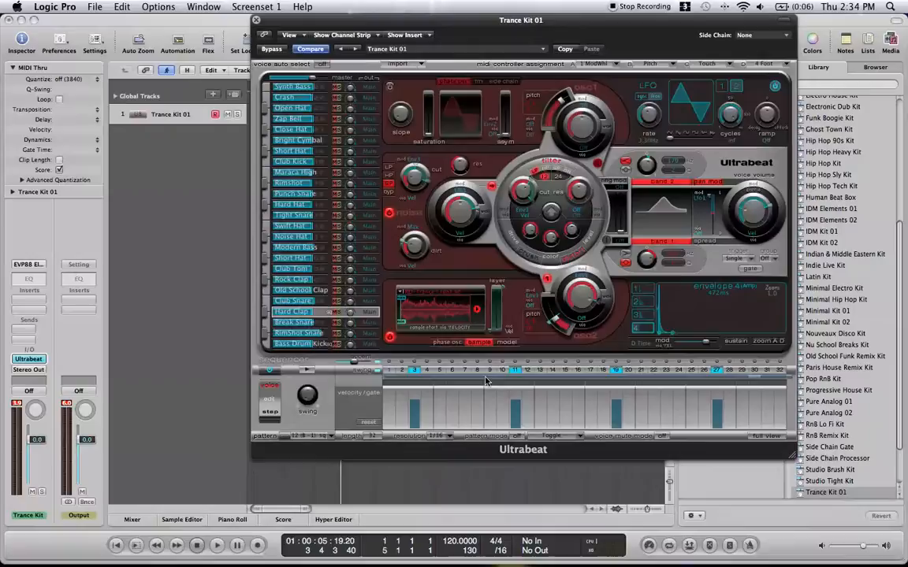
pyautogui.moveTo(476, 348)
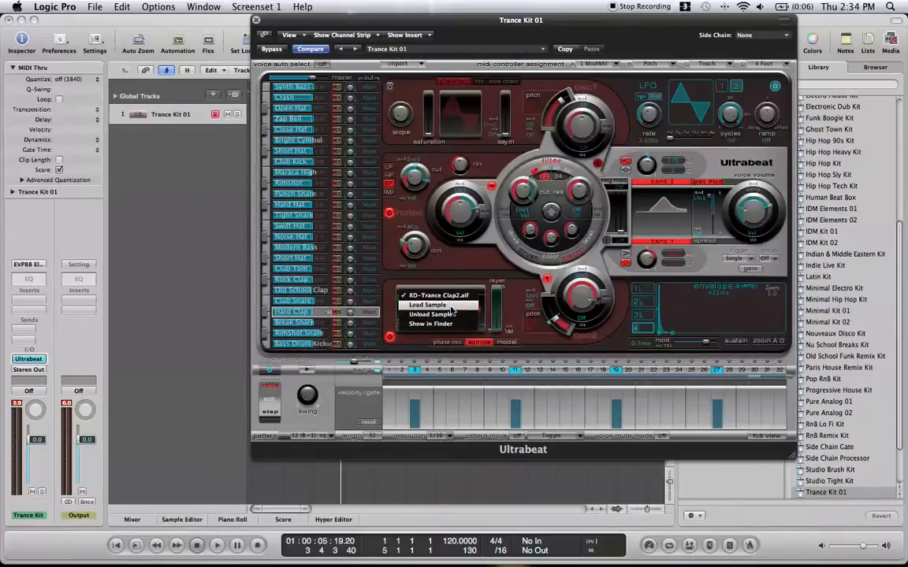
# Choose Load Sample… from the oscillator's sample name menu for the drum voice.
pyautogui.click(427, 305)
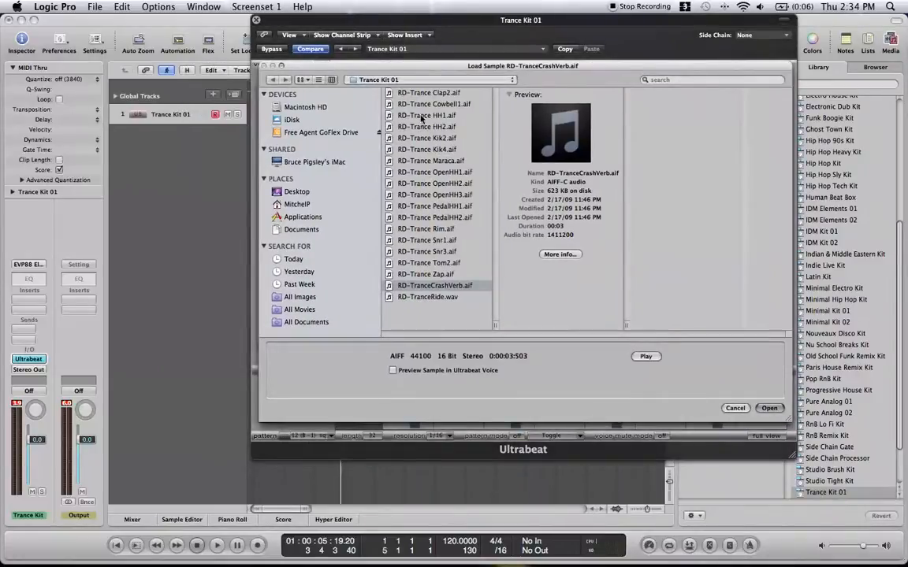
pyautogui.moveTo(330, 133)
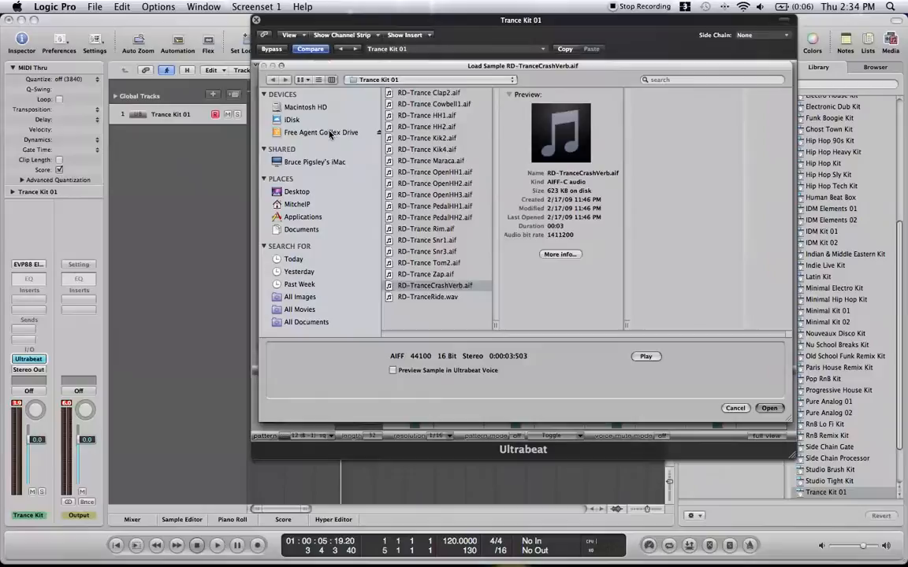
# Browse the external drive's Bass Kick folder and audition several kick sample files.
pyautogui.click(322, 132)
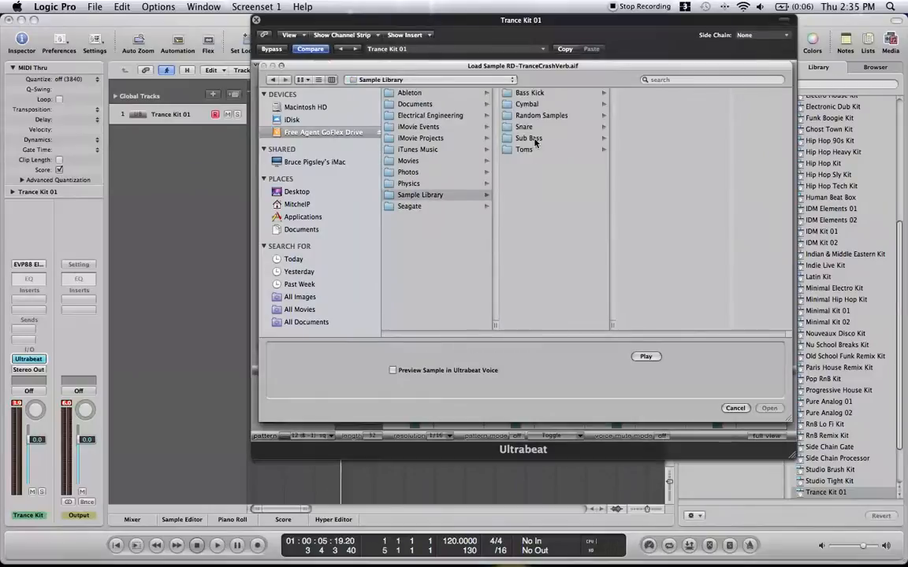
pyautogui.click(530, 91)
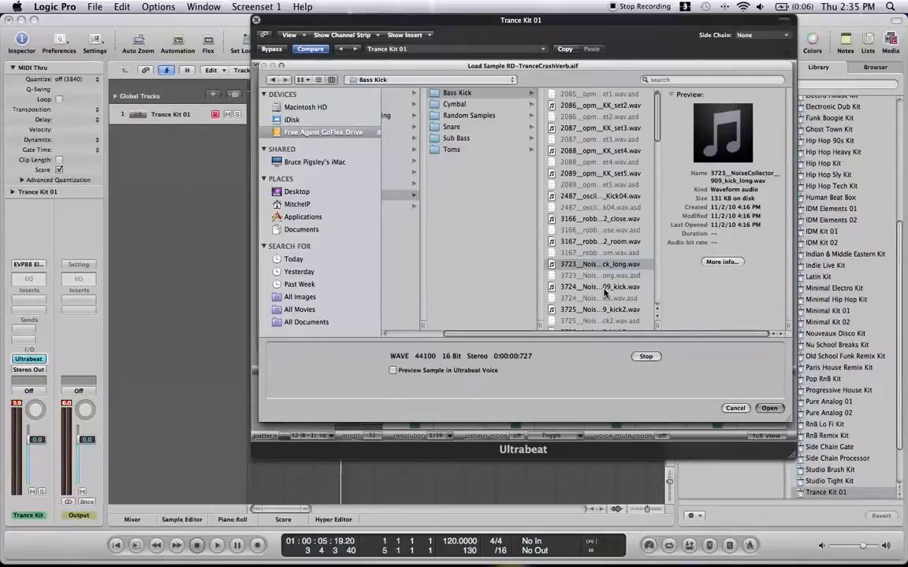
pyautogui.scroll(-3)
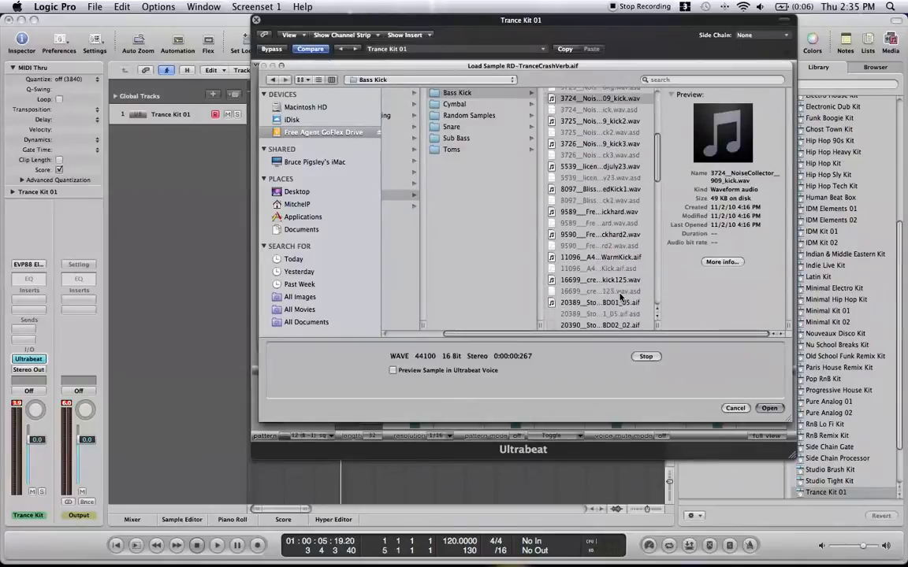
pyautogui.click(599, 262)
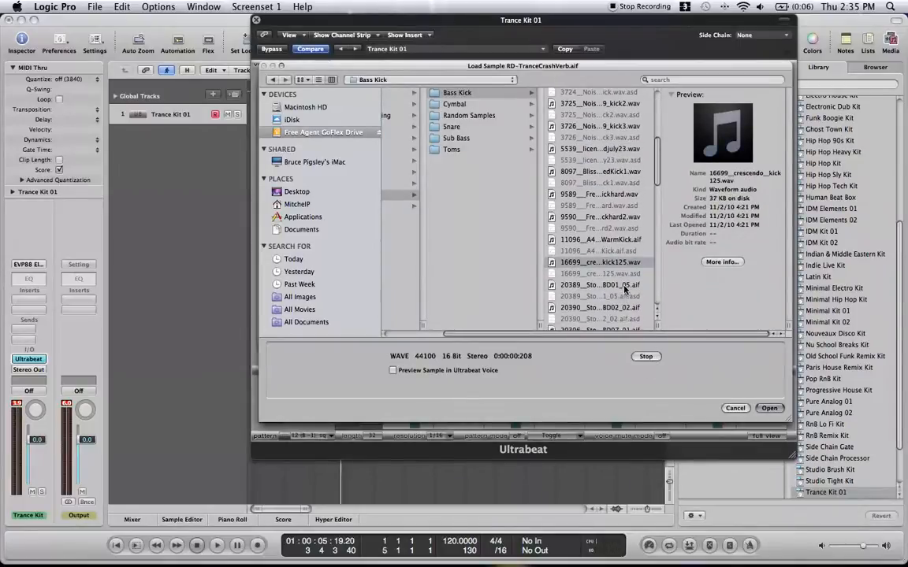
pyautogui.click(769, 408)
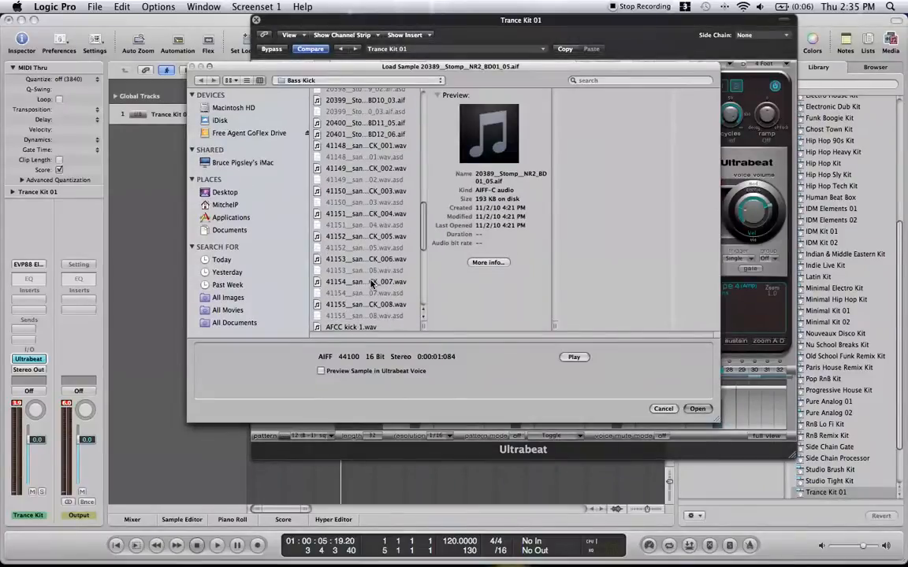
pyautogui.click(365, 304)
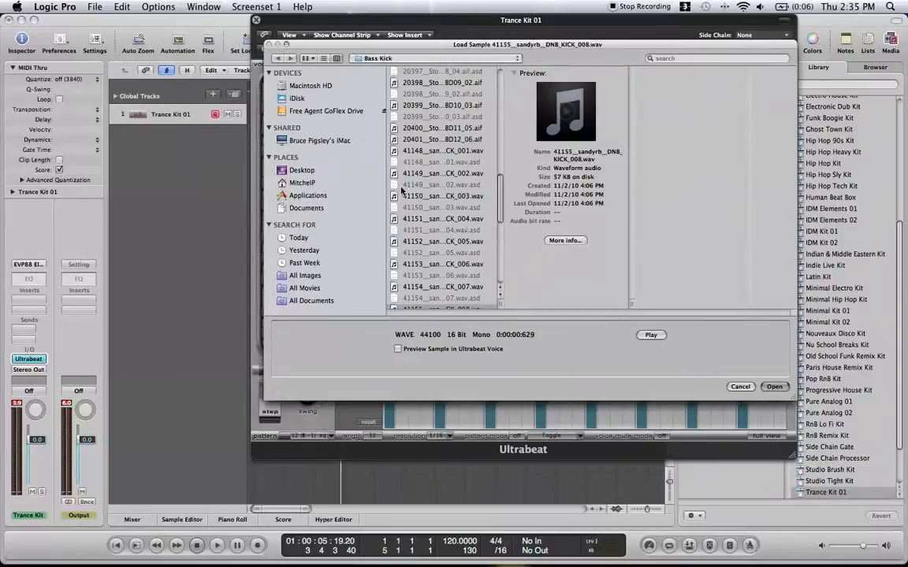
# Load the chosen drum-and-bass kick sample into the Ultrabeat voice.
pyautogui.scroll(-3)
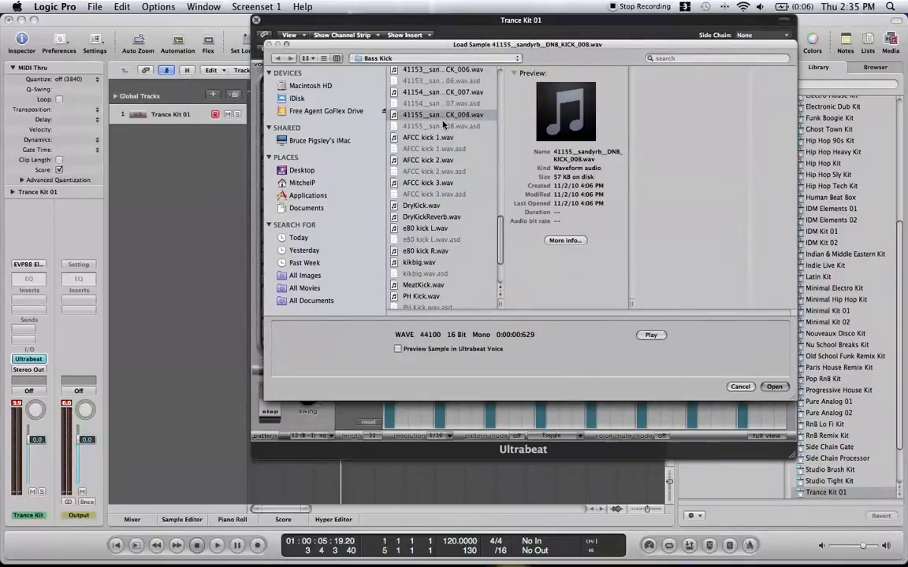
pyautogui.click(772, 388)
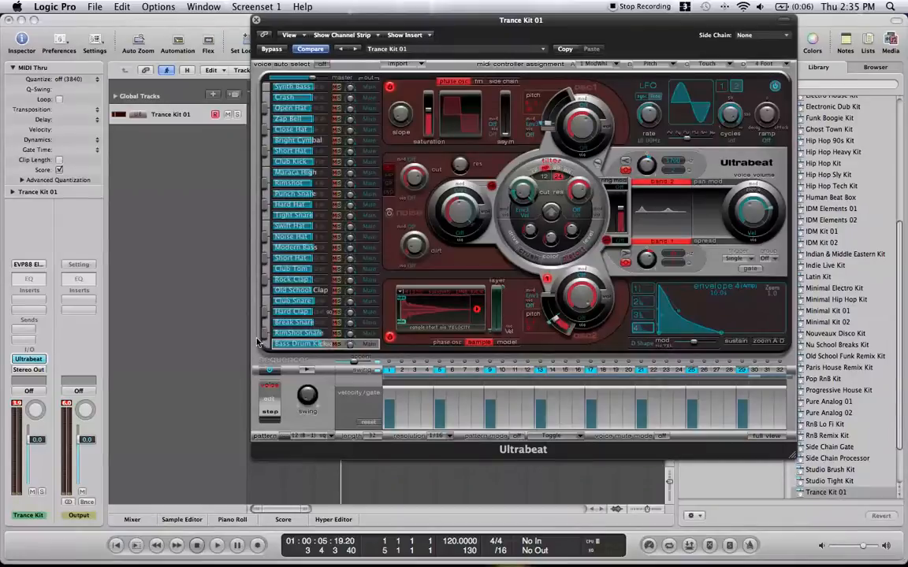
pyautogui.moveTo(471, 337)
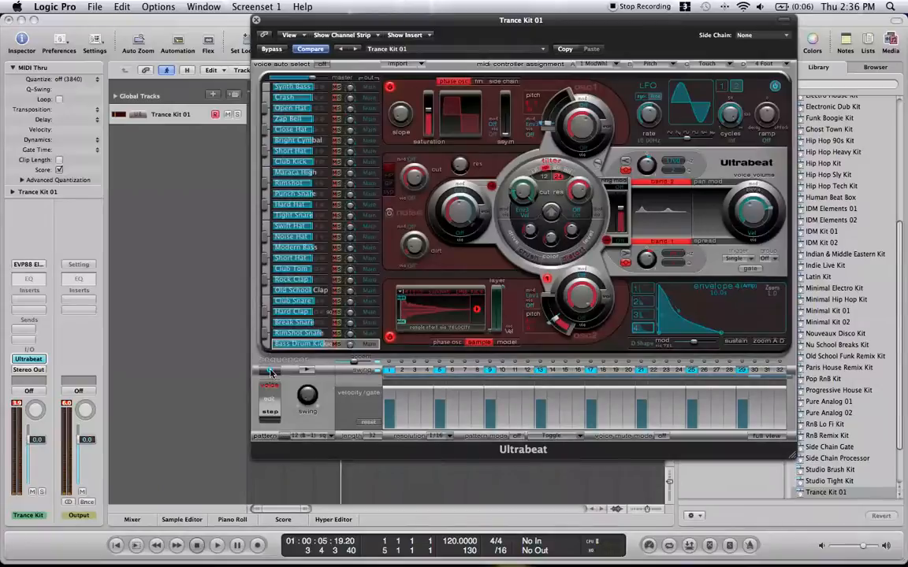
pyautogui.moveTo(669, 347)
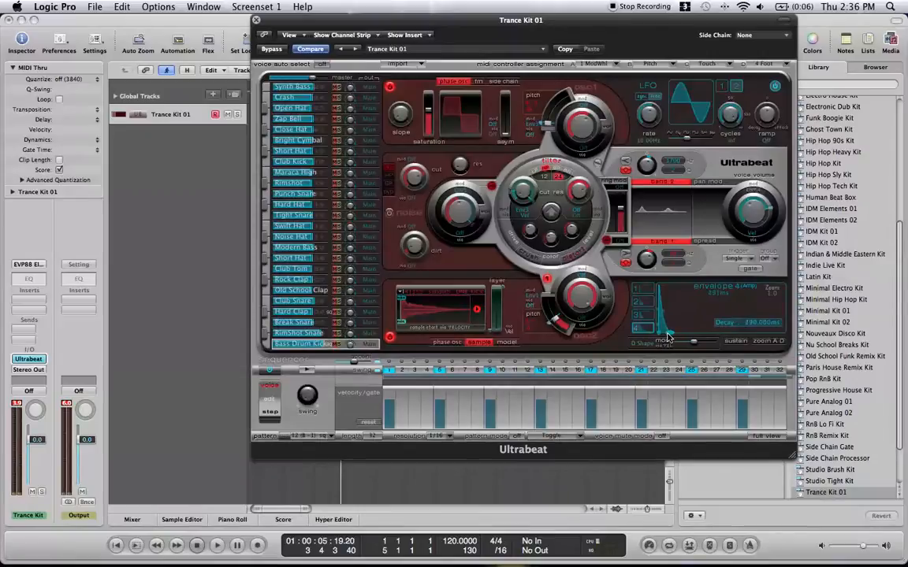
# Lengthen the decay of the new kick voice's envelope in Ultrabeat.
pyautogui.moveTo(665, 337); pyautogui.dragTo(733, 337)
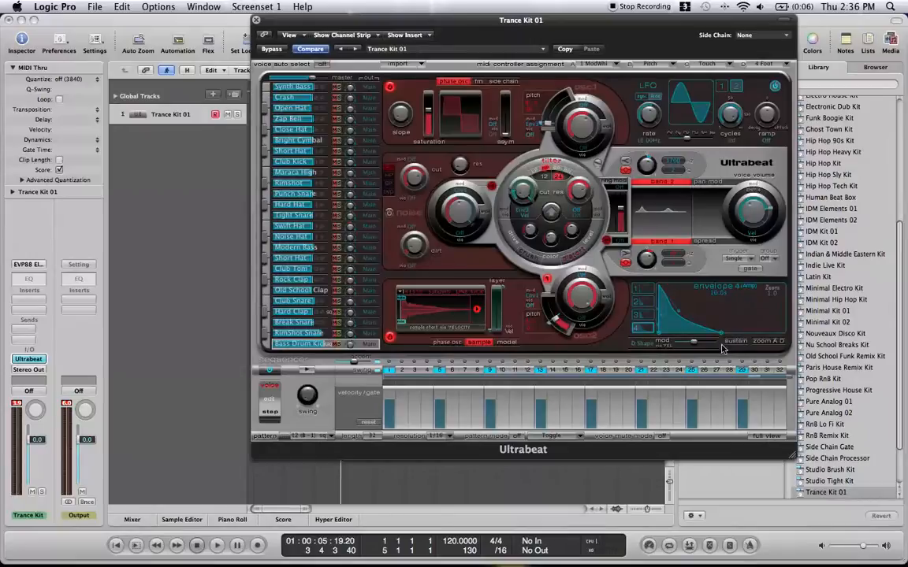
pyautogui.moveTo(491, 448)
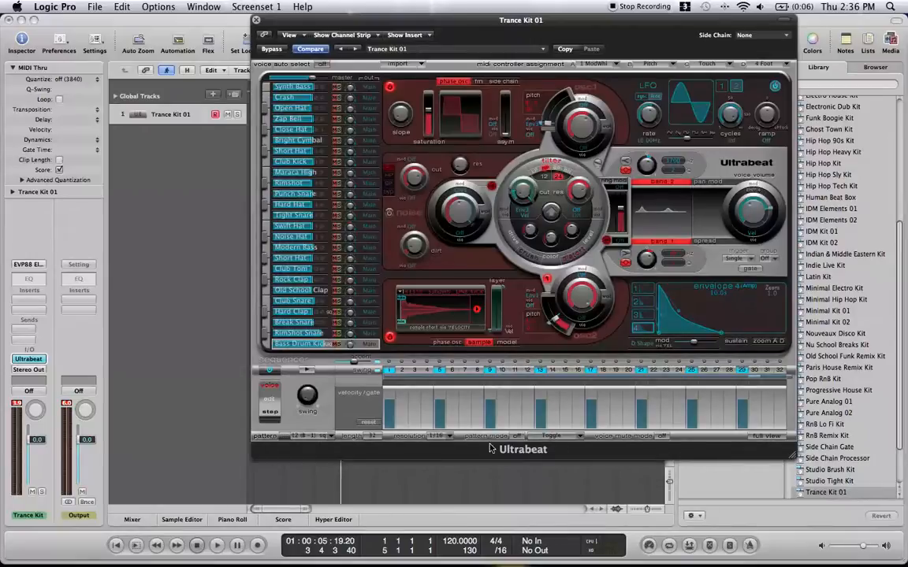
pyautogui.moveTo(812, 429)
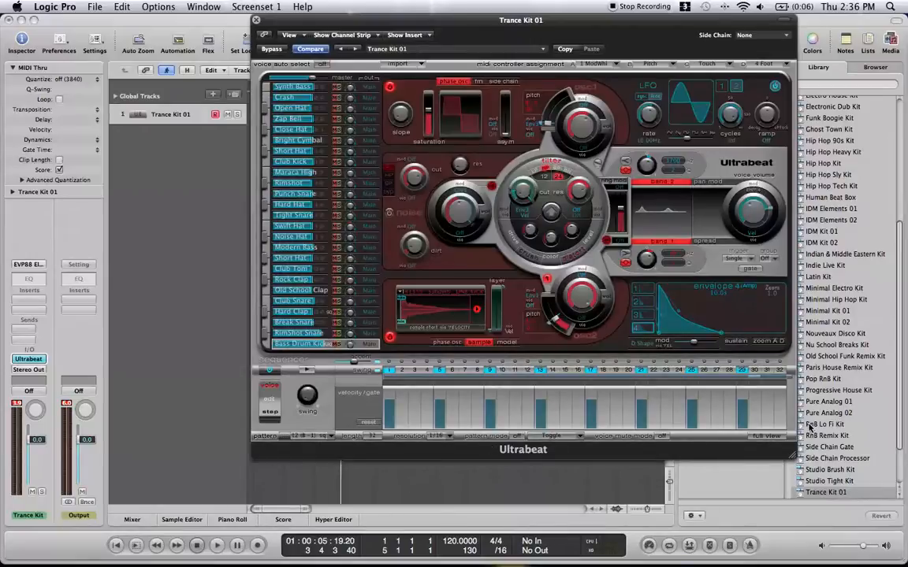
# Expand Ultrabeat's pattern grid to show steps for all Trance Kit 01 voices.
pyautogui.click(766, 435)
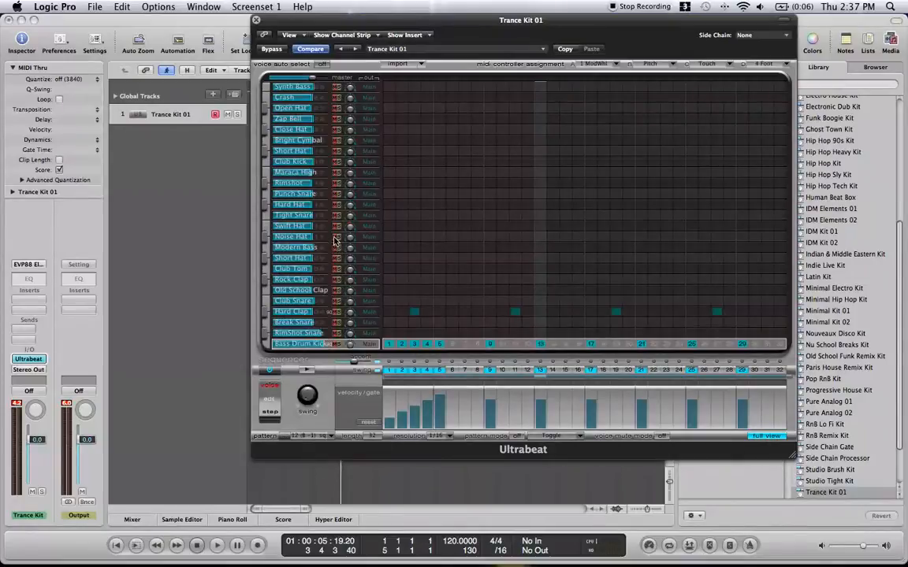
# Add a step and vary the velocity levels of steps in the current pattern.
pyautogui.click(291, 236)
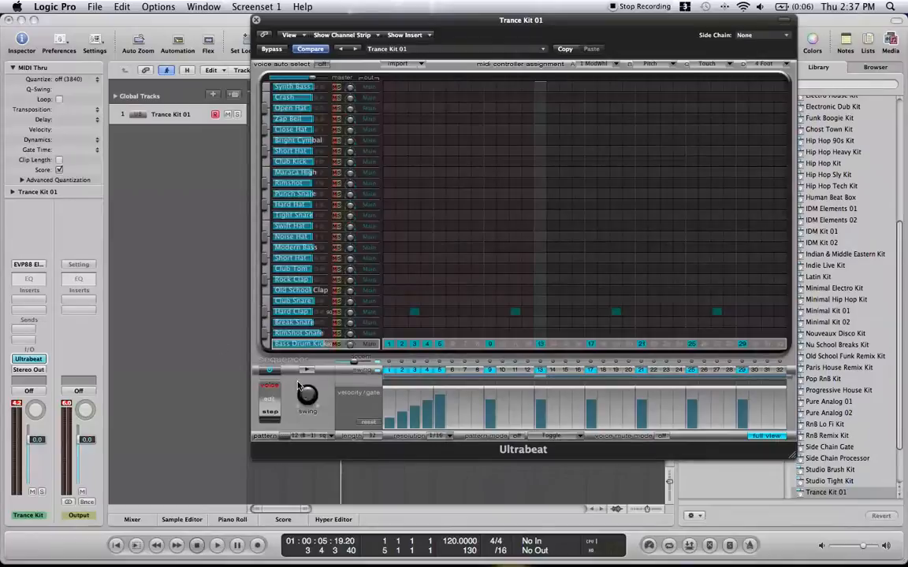
pyautogui.moveTo(308, 394); pyautogui.dragTo(307, 386)
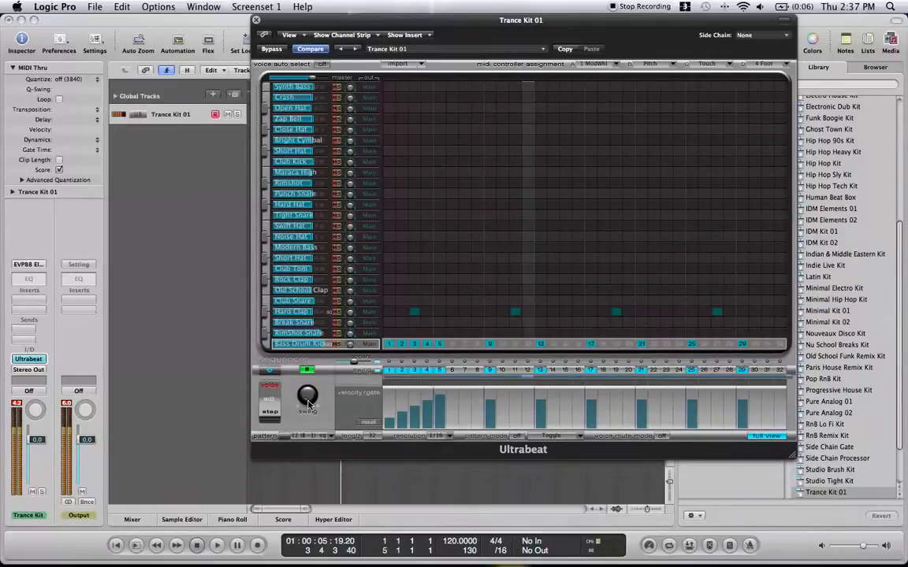
# Set the pattern swing to 56.0% and show the resolution choices 1/8 to 1/32.
pyautogui.moveTo(307, 394); pyautogui.dragTo(307, 402)
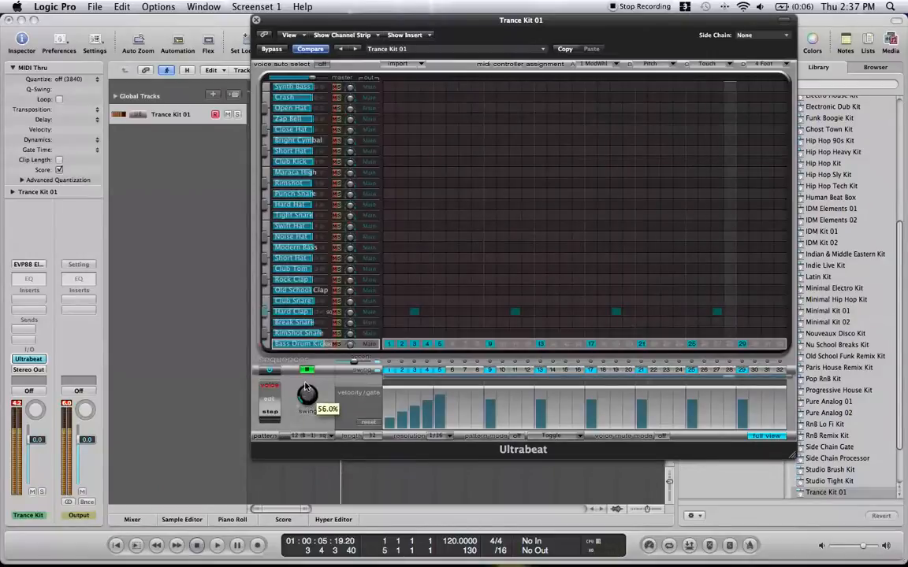
pyautogui.moveTo(308, 394); pyautogui.dragTo(307, 384)
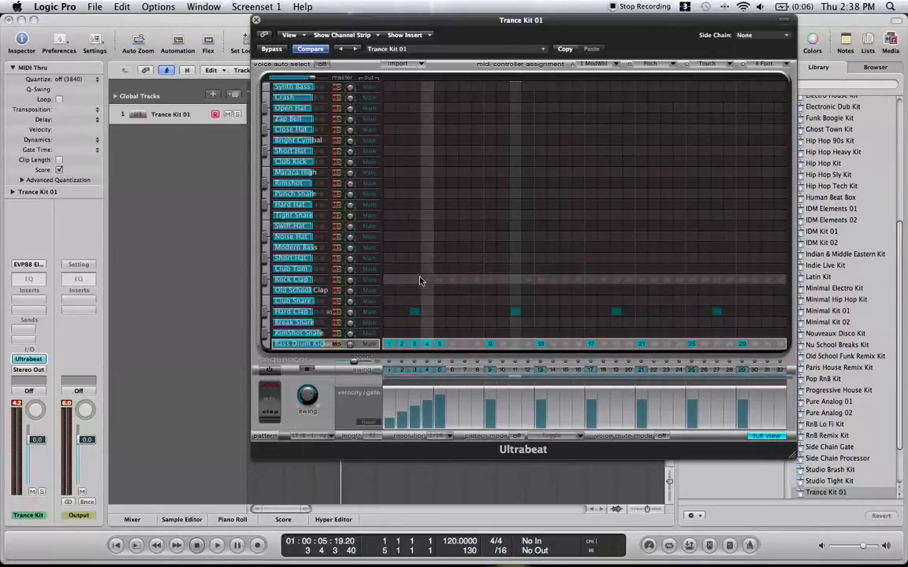
pyautogui.click(438, 435)
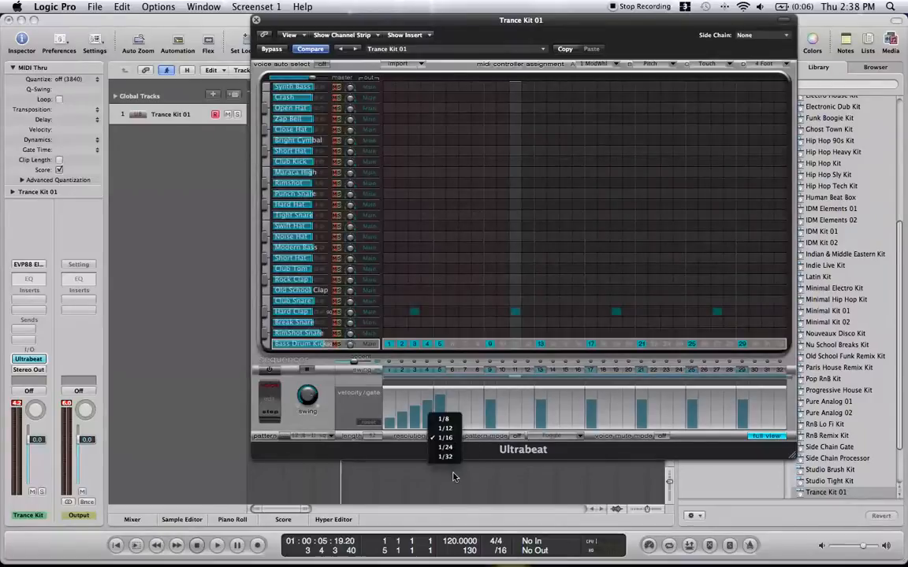